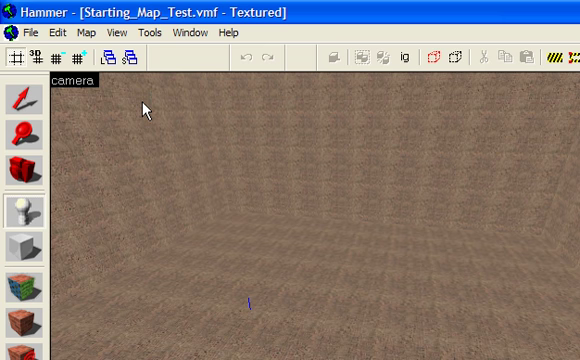
pyautogui.moveTo(271, 247)
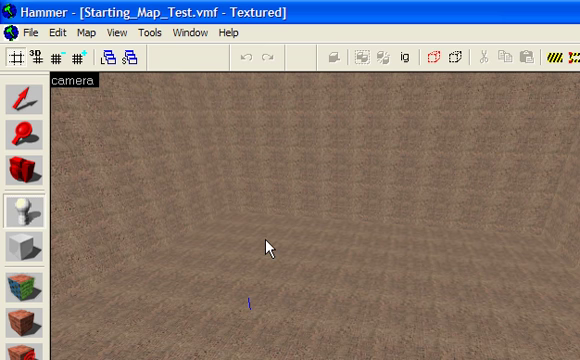
pyautogui.moveTo(229, 176)
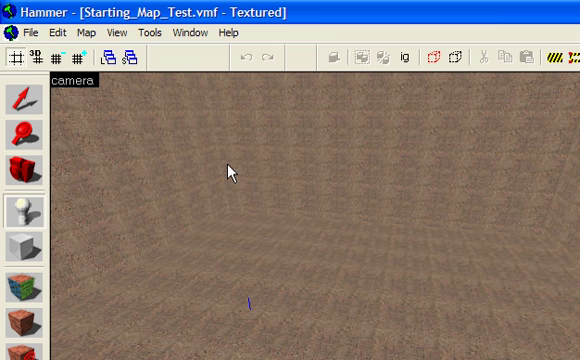
pyautogui.moveTo(219, 216)
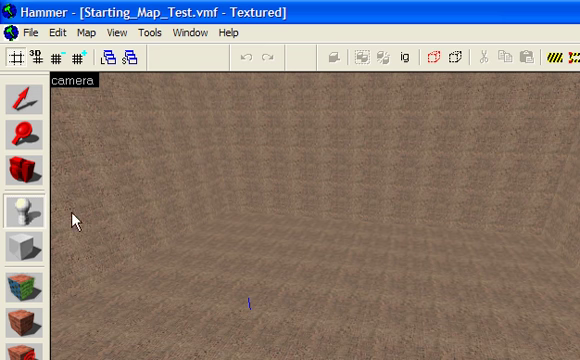
pyautogui.moveTo(18, 210)
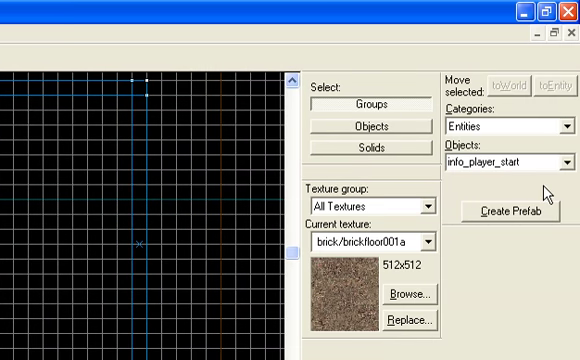
pyautogui.moveTo(570, 170)
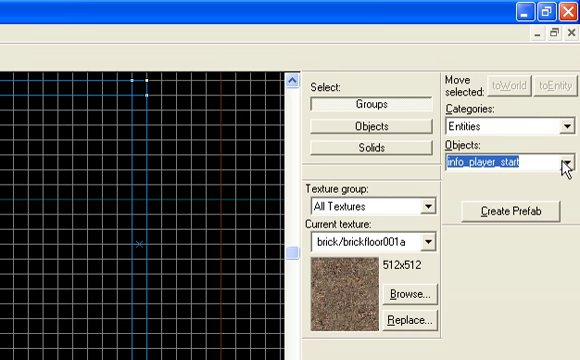
# Step: Open the entity type list and scroll it to find info_player_start
pyautogui.click(562, 161)
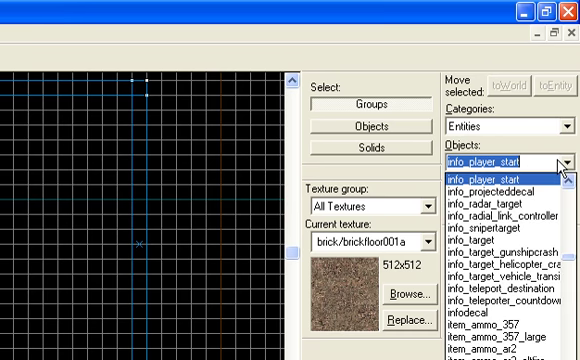
pyautogui.scroll(3)
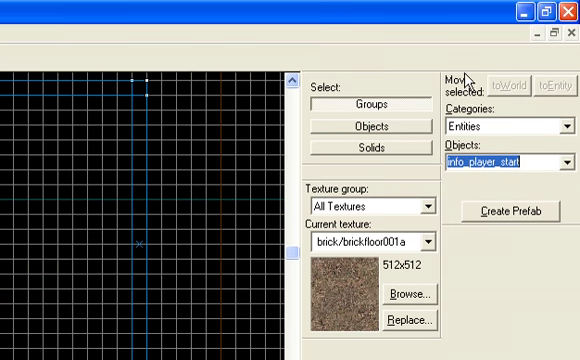
pyautogui.moveTo(453, 150)
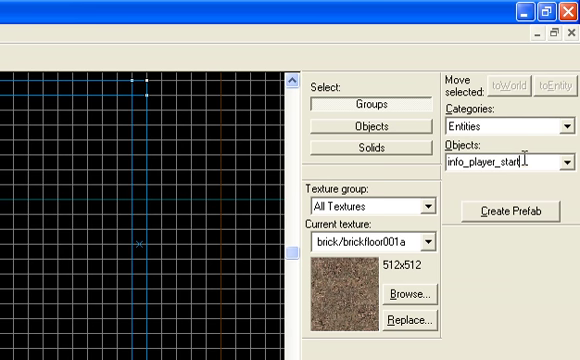
pyautogui.moveTo(445, 180)
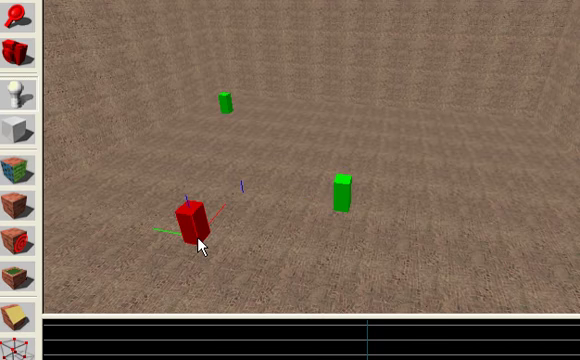
pyautogui.moveTo(320, 124)
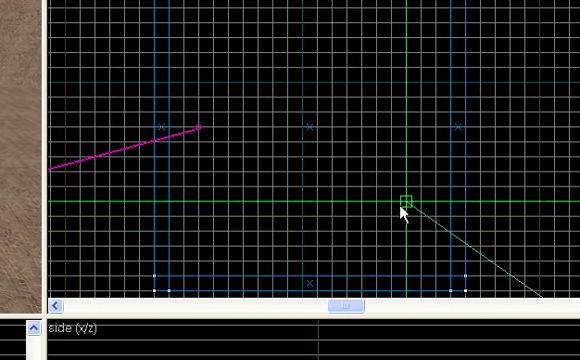
# Step: Drag the camera handle in the 2D grid view to a new spot inside the room
pyautogui.moveTo(405, 205); pyautogui.dragTo(227, 197)
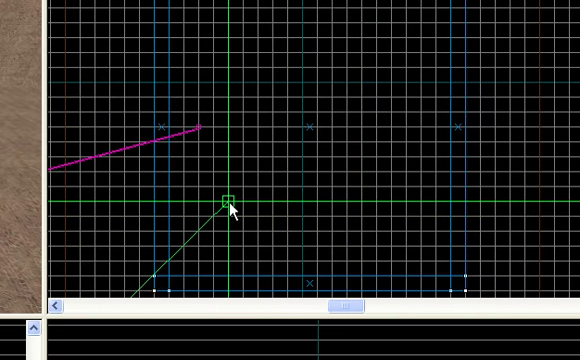
pyautogui.moveTo(248, 202)
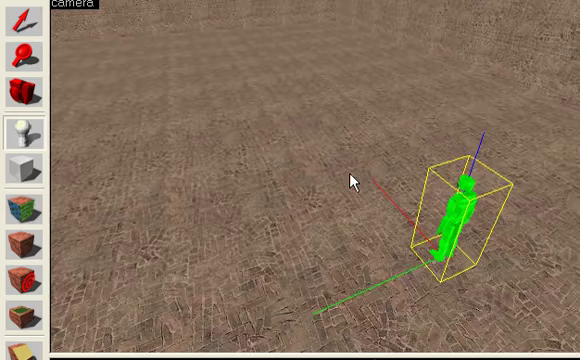
pyautogui.moveTo(372, 173)
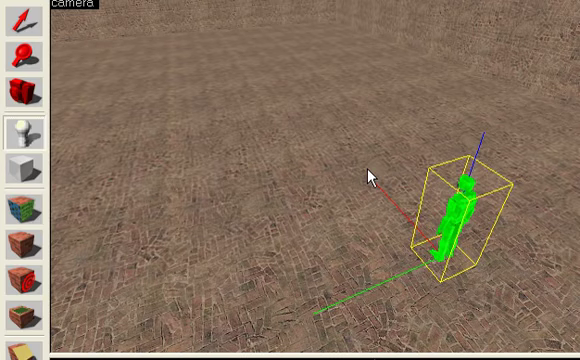
# Step: Open the Run Map compile dialog from the File menu
pyautogui.click(13, 33)
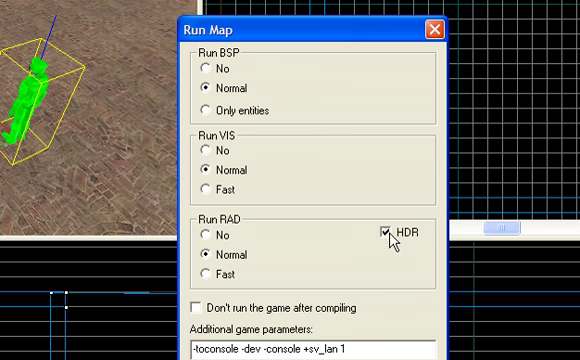
# Step: Disable HDR, edit the '-toconsole -dev' game parameters, and tick Don't run the game after compiling
pyautogui.click(390, 231)
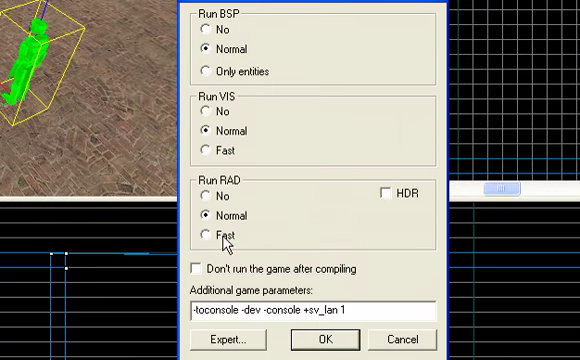
pyautogui.moveTo(330, 212)
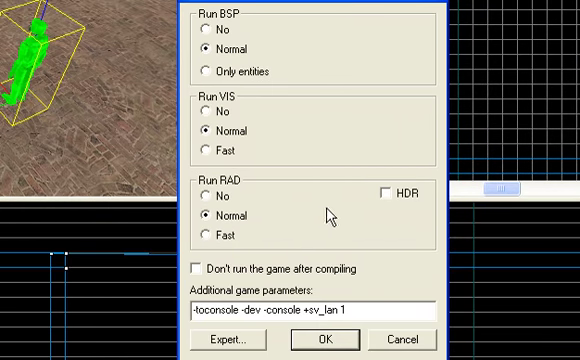
pyautogui.click(386, 190)
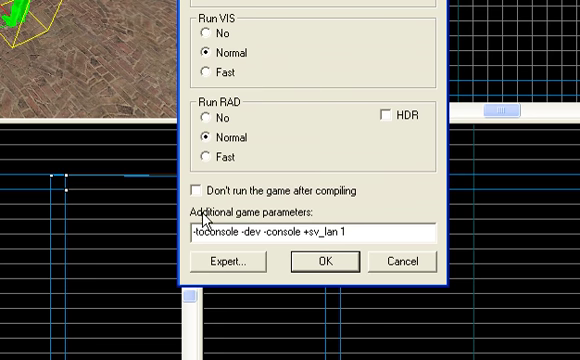
pyautogui.click(197, 234)
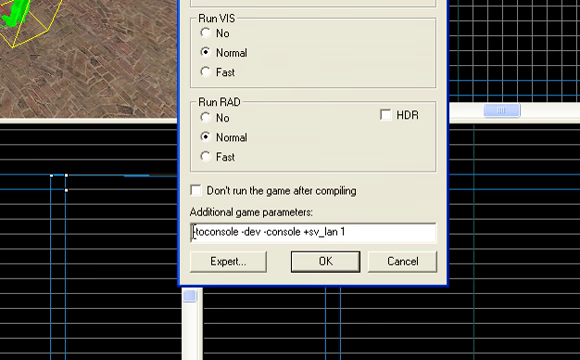
pyautogui.doubleClick(220, 234)
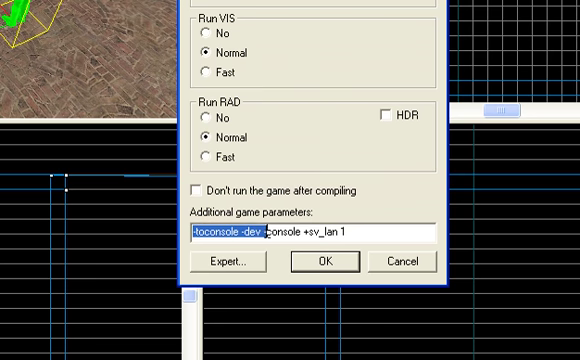
pyautogui.click(270, 234)
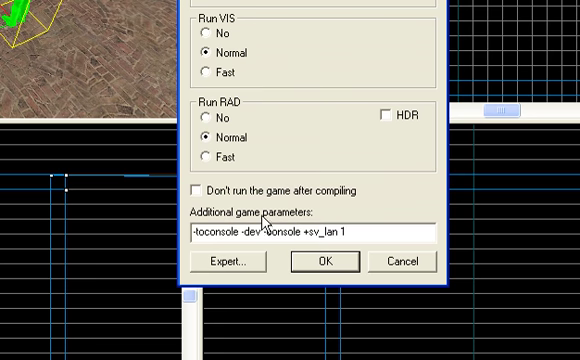
pyautogui.moveTo(330, 204)
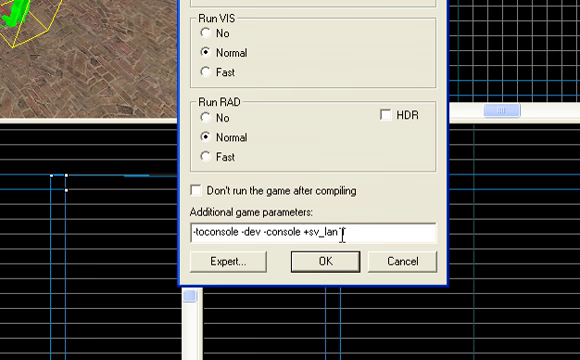
pyautogui.write('1')
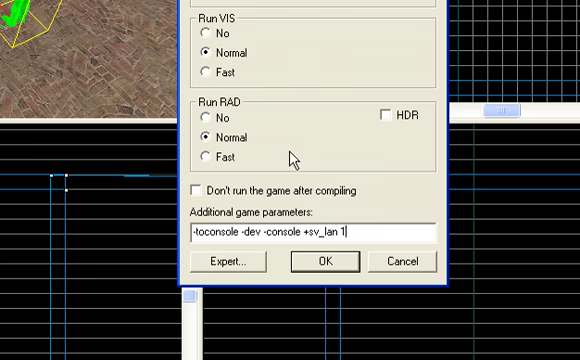
pyautogui.moveTo(348, 258)
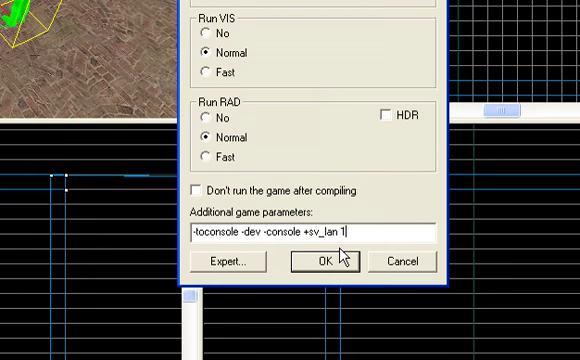
pyautogui.moveTo(302, 215)
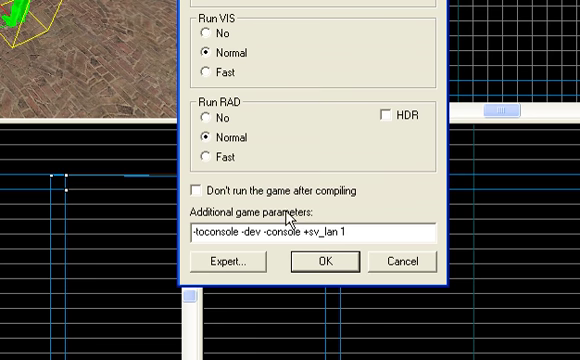
pyautogui.click(196, 191)
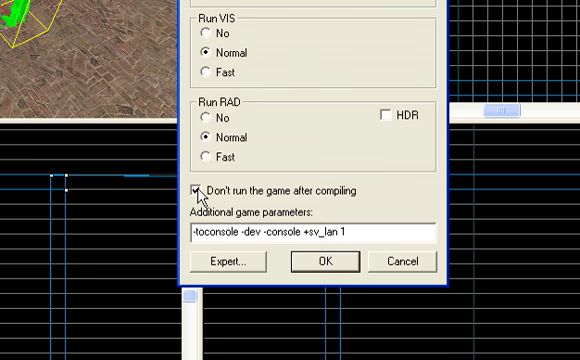
pyautogui.moveTo(296, 222)
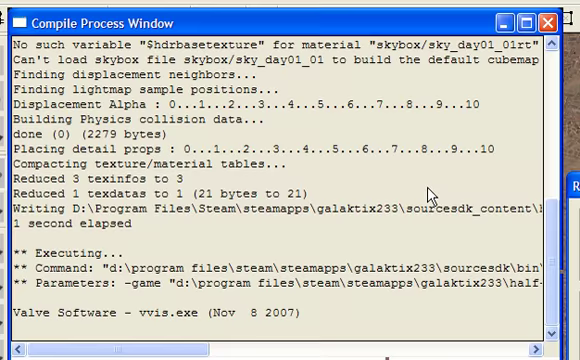
# Step: Scroll the Compile Process Window log to follow the BSP finish and VIS pass
pyautogui.scroll(-3)
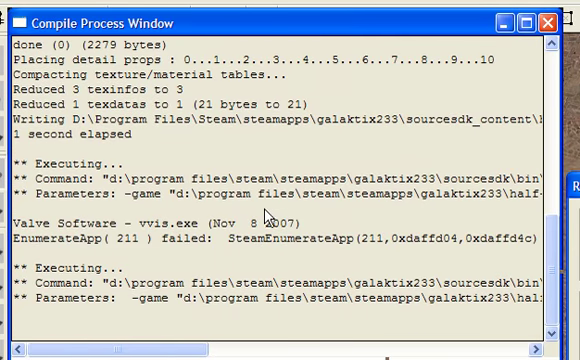